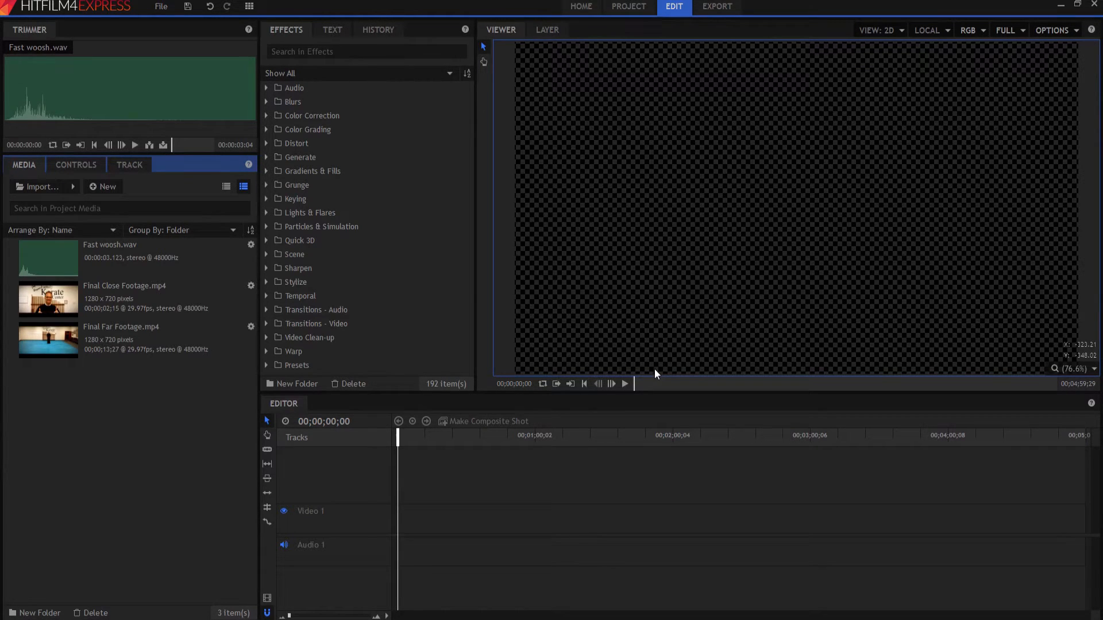
mouse_move(128, 383)
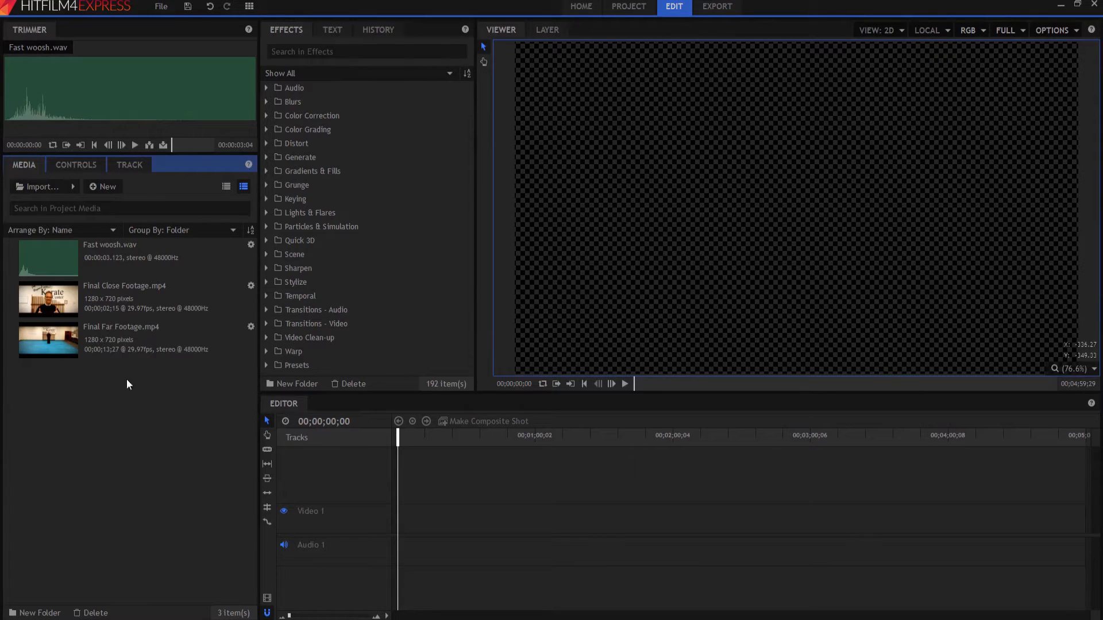
- Preview the far and close-up karate clips, then place Final Far Footage.mp4 on the timeline
left_click(120, 337)
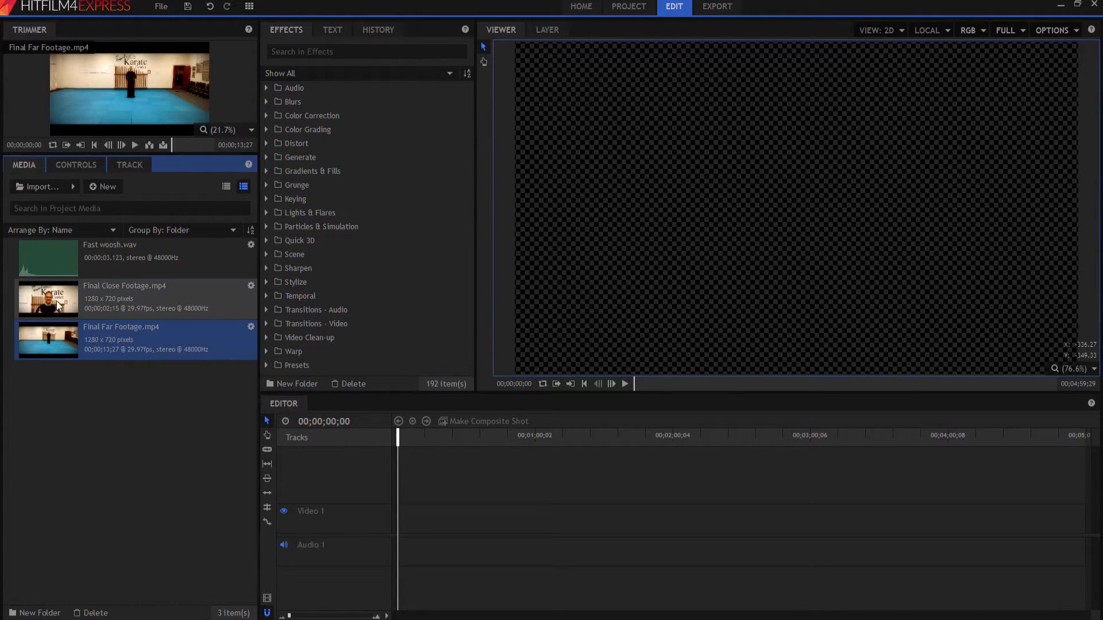
left_click(124, 297)
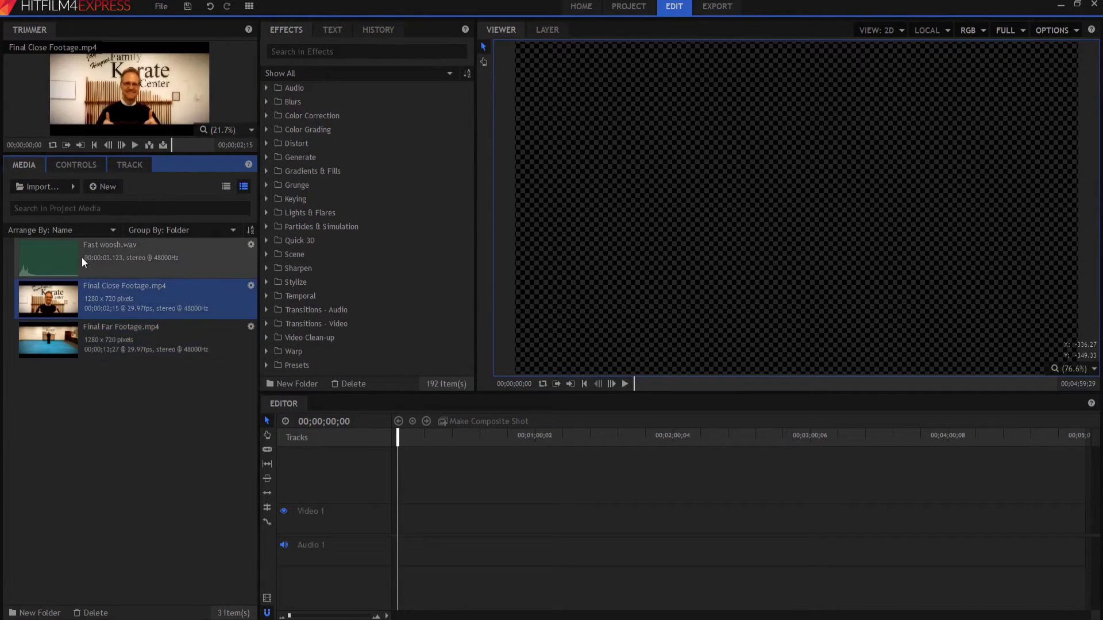
left_click(120, 340)
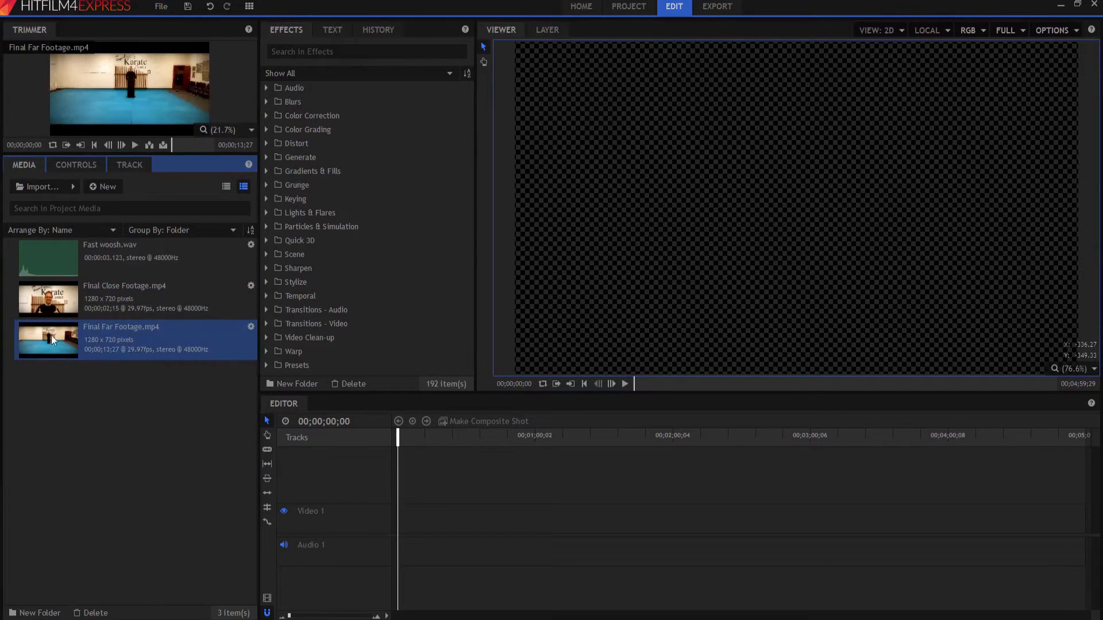
left_click_drag(48, 339, 413, 520)
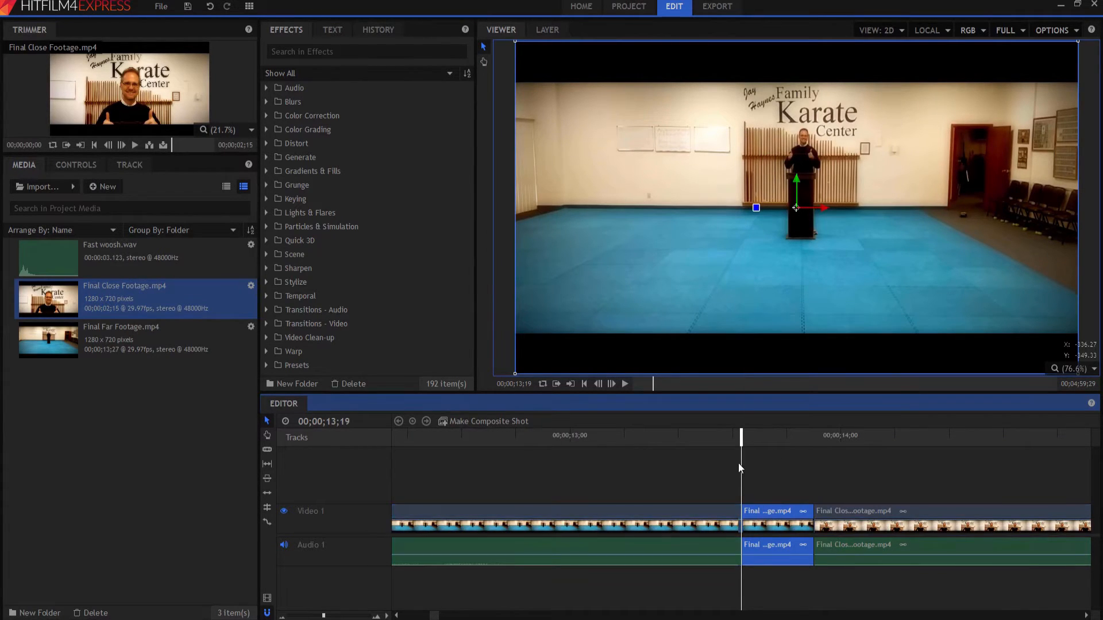
- Bring up options for the short 8-frame piece at the end of the far shot
right_click(758, 513)
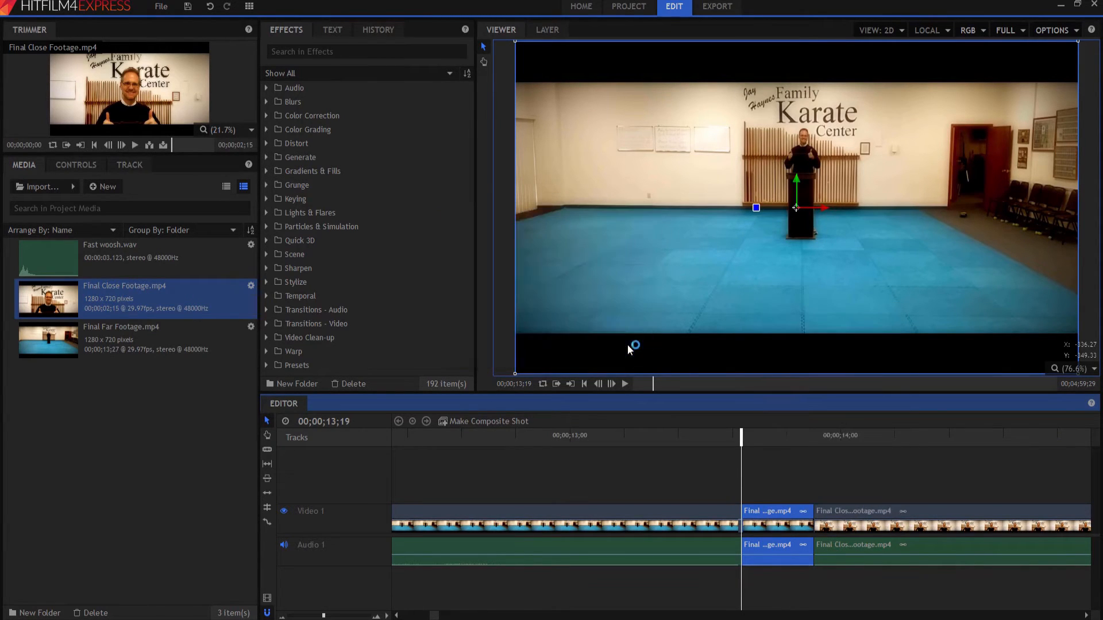
- Make the short far-footage piece a composite shot and move to an earlier frame of it
left_click(490, 420)
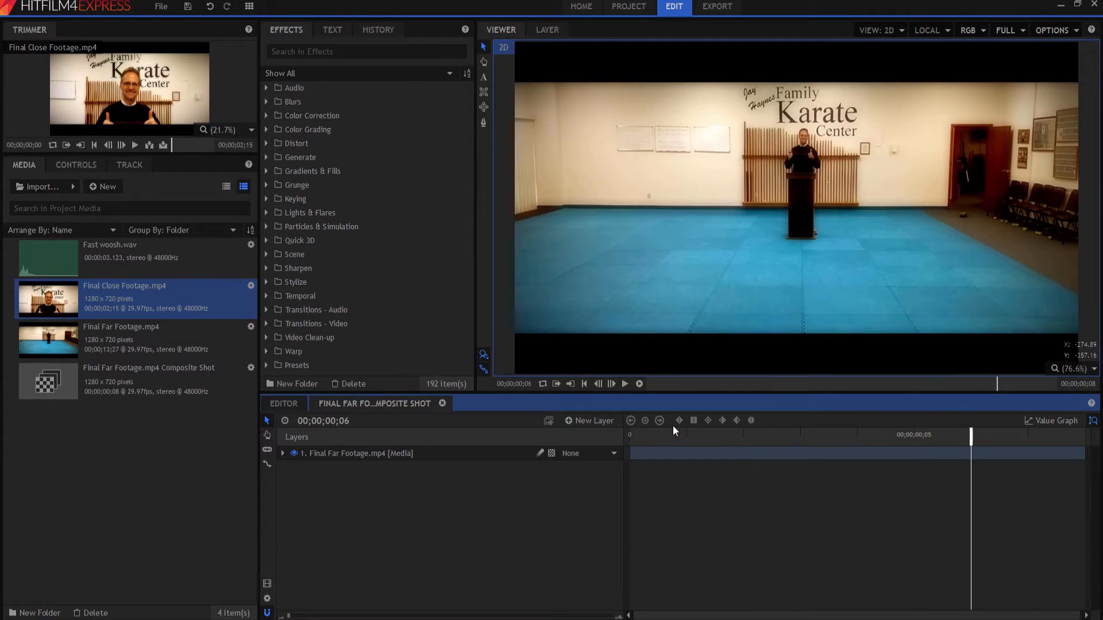
left_click(857, 452)
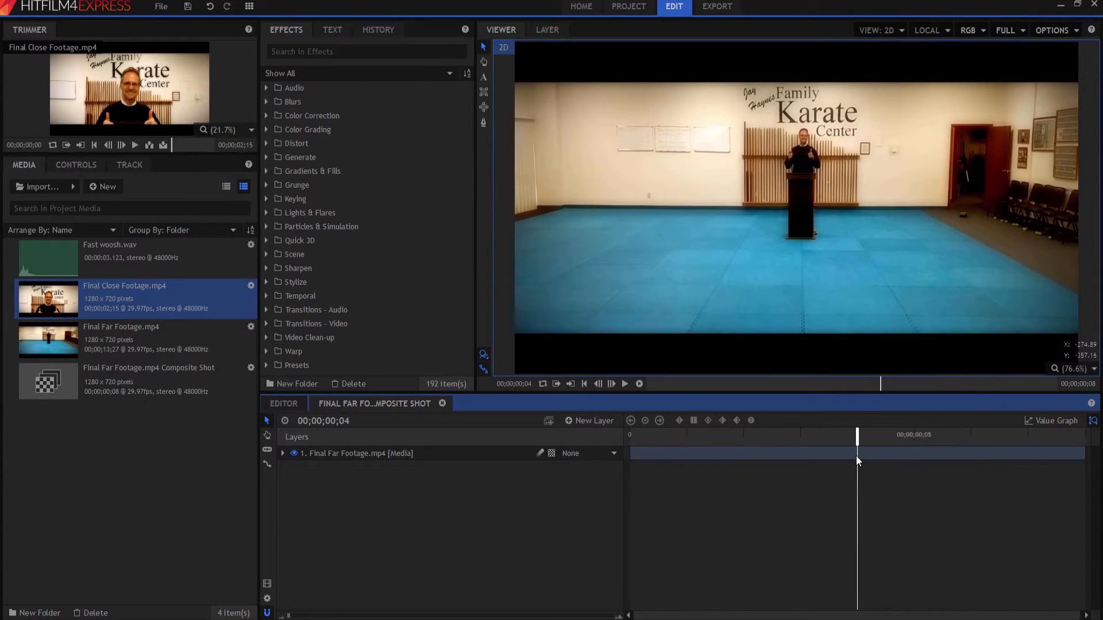
mouse_move(864, 460)
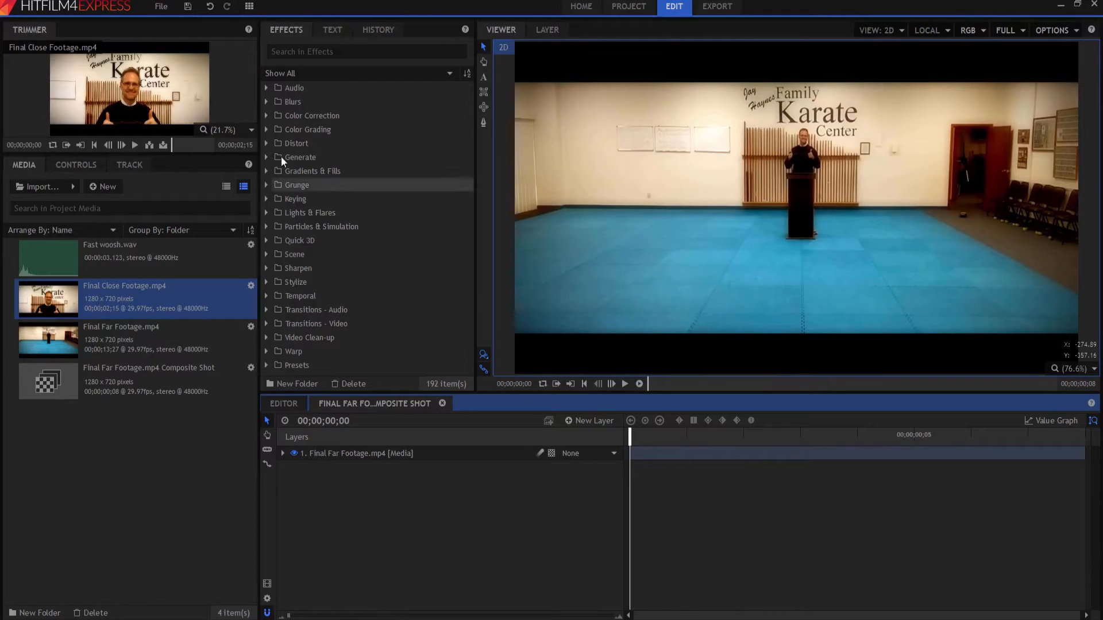
- Find Zoom Blur via 'zo', apply it to the far layer and set Strength to 100
type("zoom")
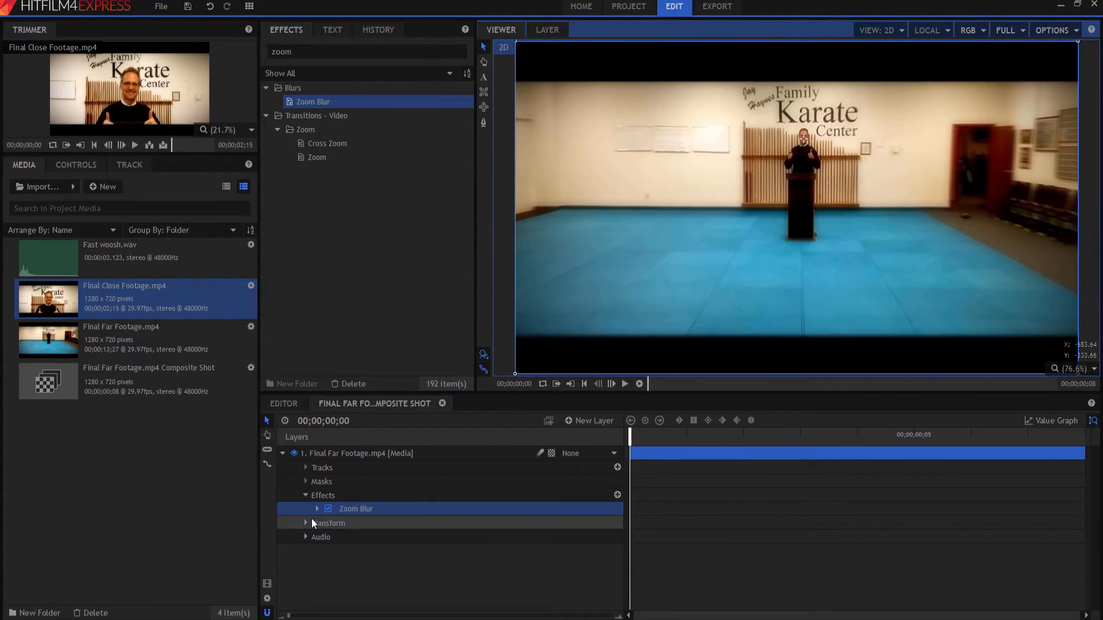
left_click(317, 509)
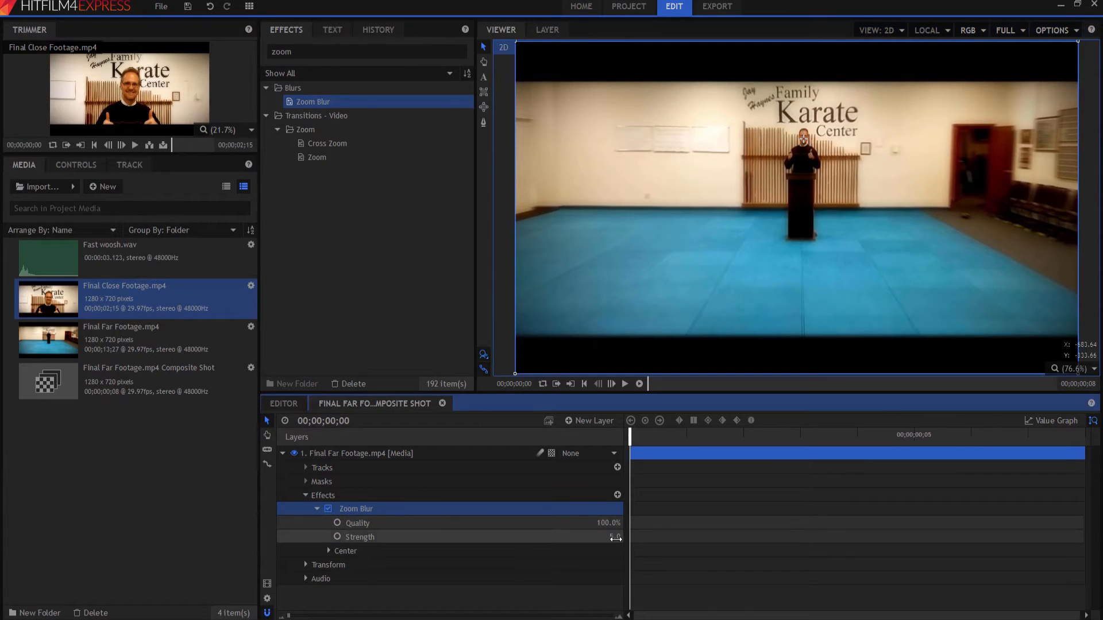
left_click_drag(616, 536, 618, 536)
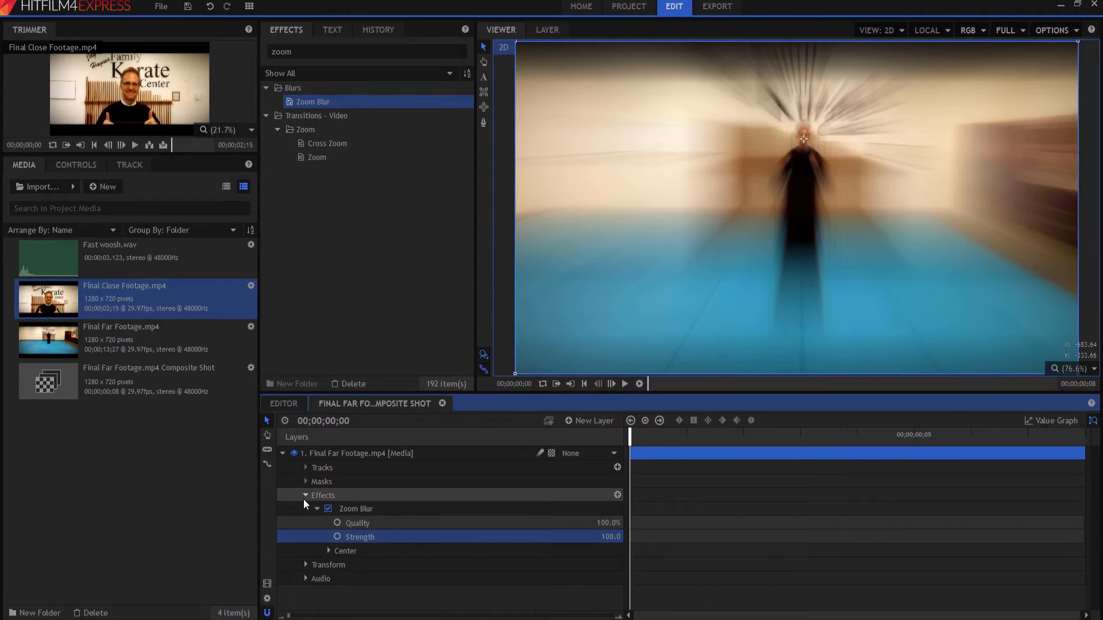
left_click(306, 509)
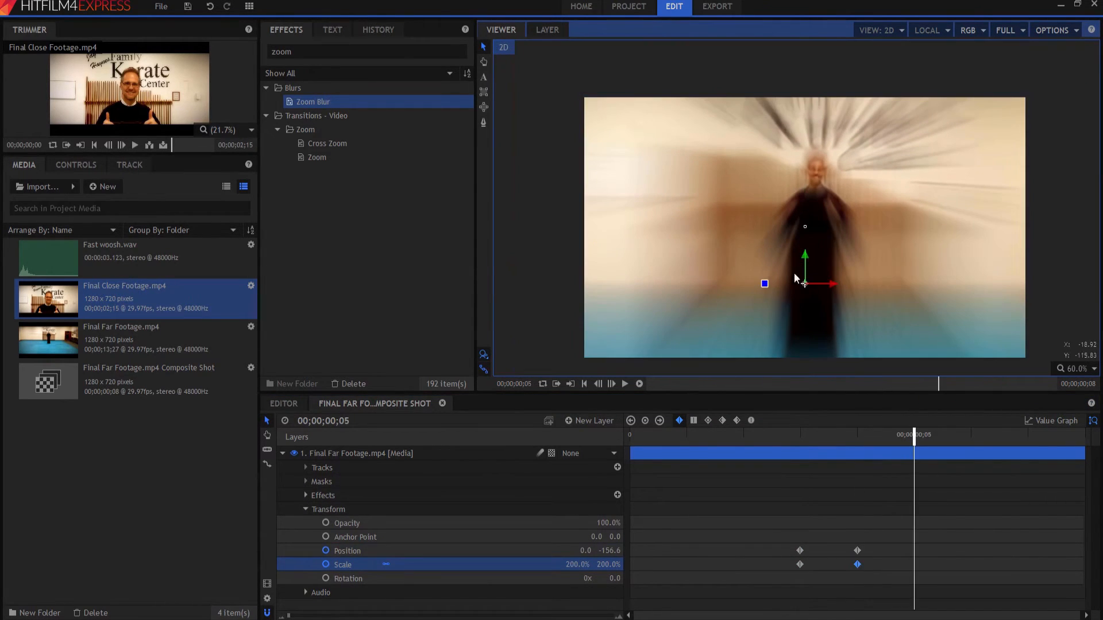
- Keyframe the layer's Scale, setting it to 500.0 at the final frame
double_click(577, 564)
type("400")
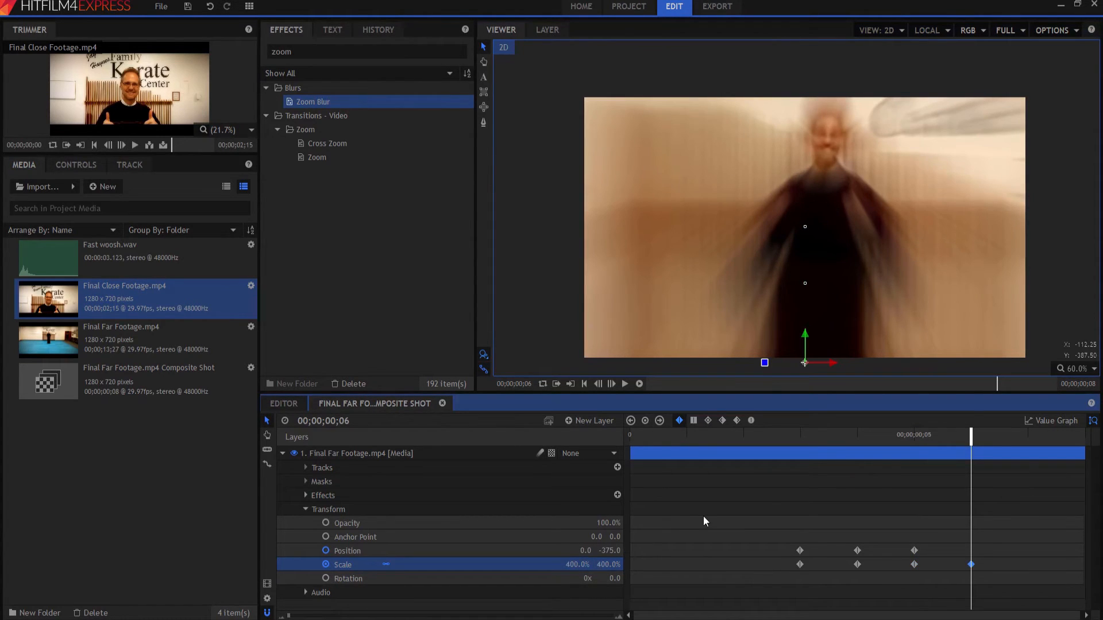
mouse_move(484, 547)
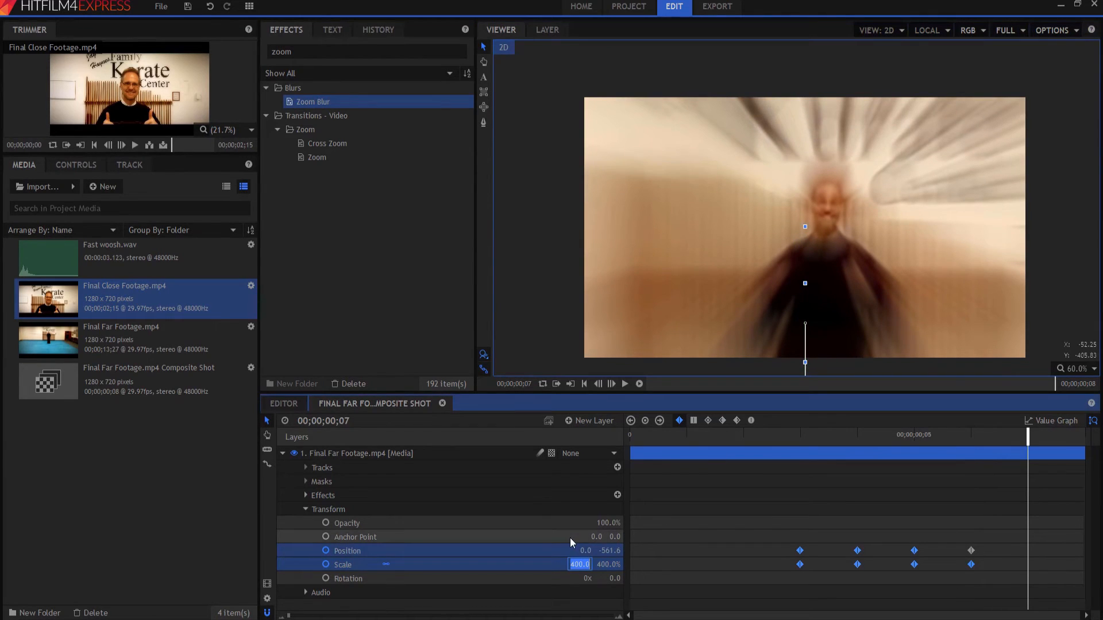
type("500.0")
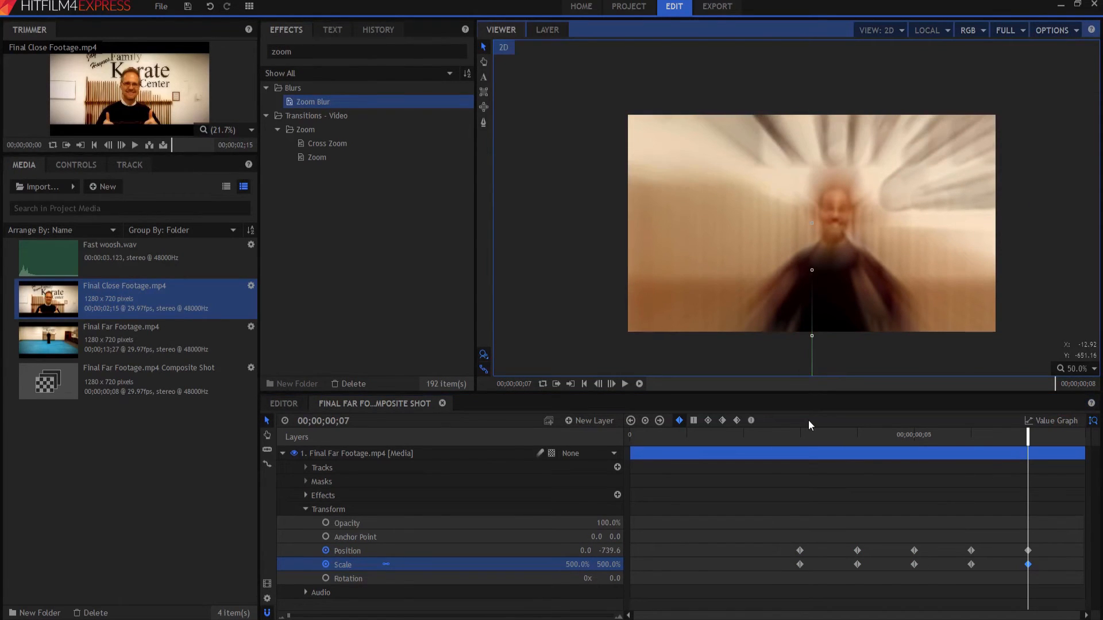
mouse_move(586, 295)
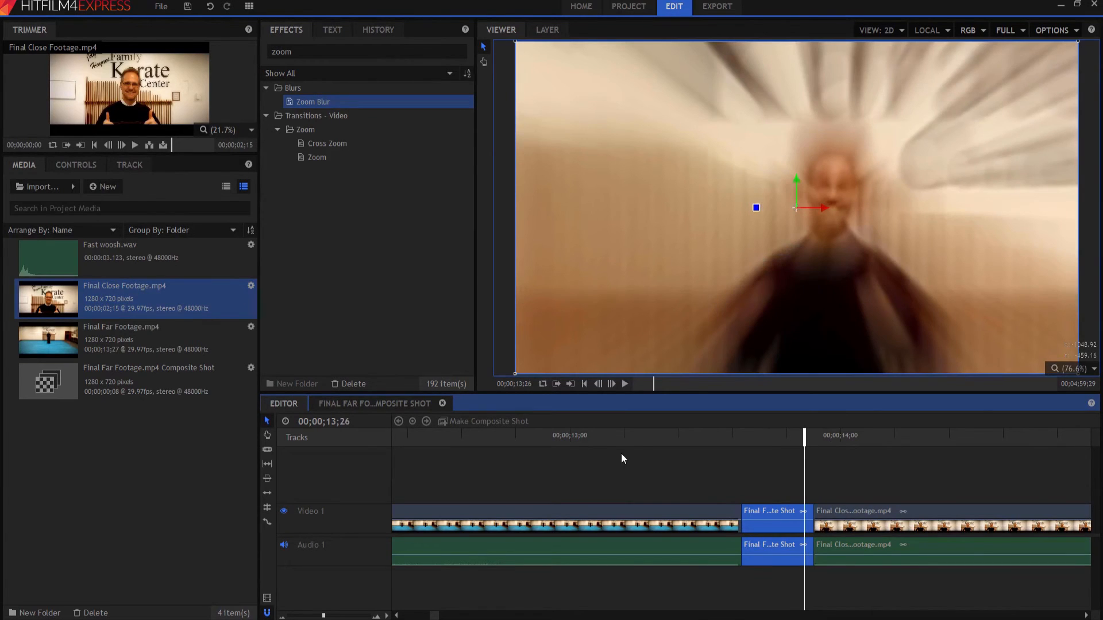
mouse_move(824, 229)
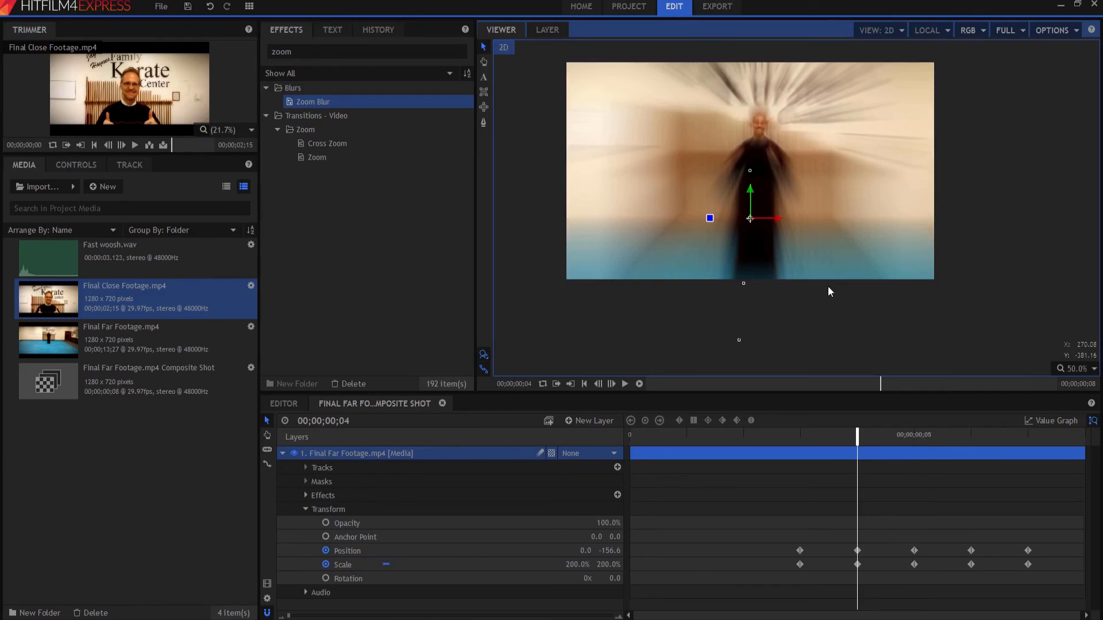
- Adjust a keyframe value of the punch-in zoom in the composite shot
left_click(283, 453)
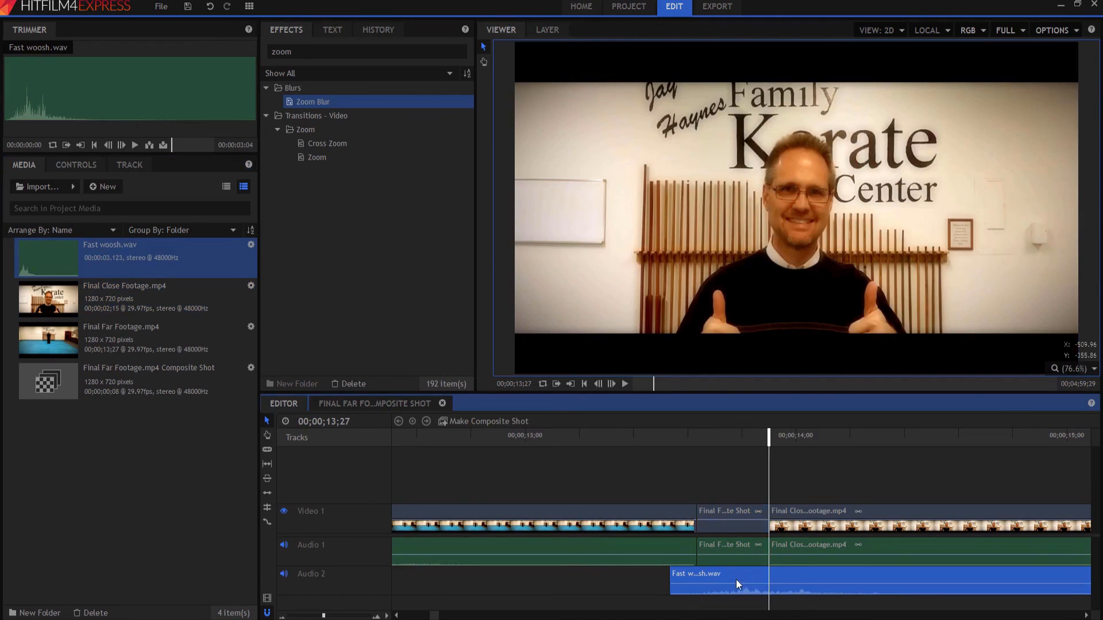
mouse_move(760, 458)
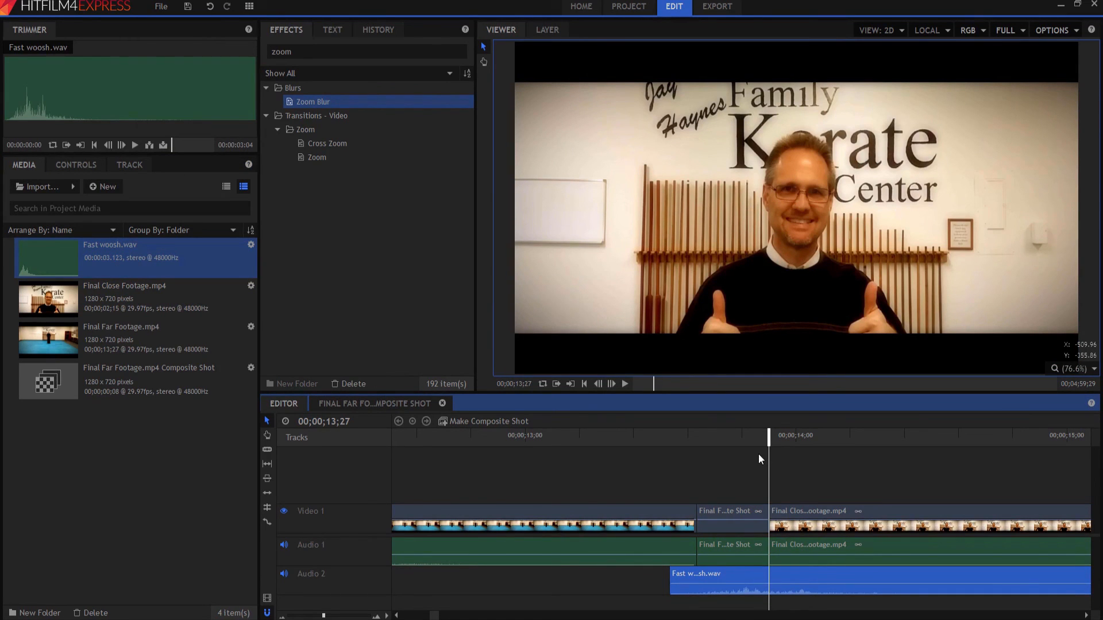